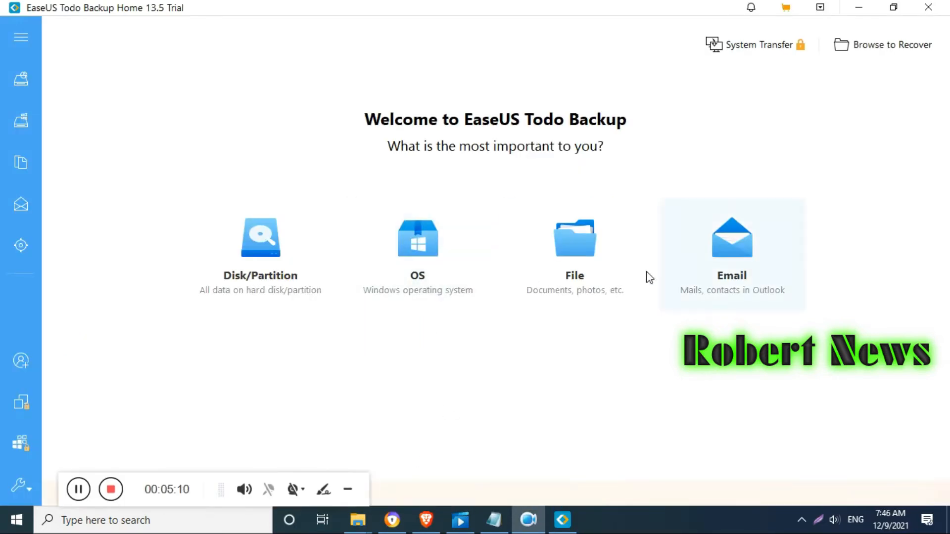
{"action": "mouse_move", "coordinate": [264, 295]}
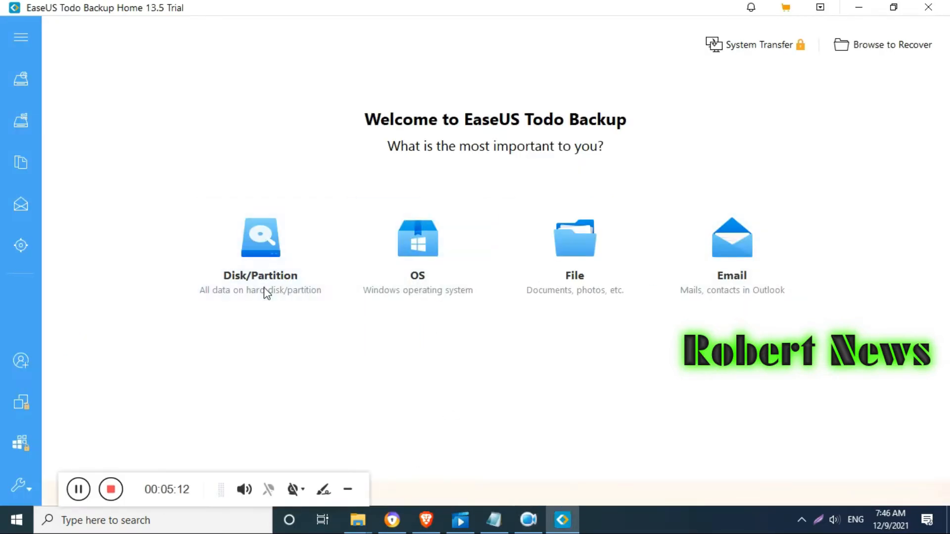
Step: Preview disk/partition backup, then start a system backup and view the image reserve strategy
{"action": "left_click", "coordinate": [261, 242]}
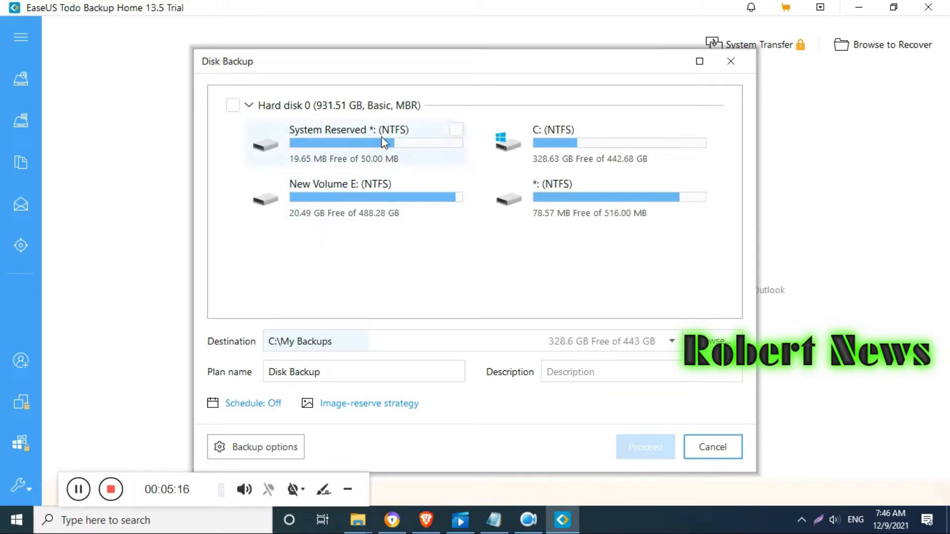
{"action": "mouse_move", "coordinate": [753, 101]}
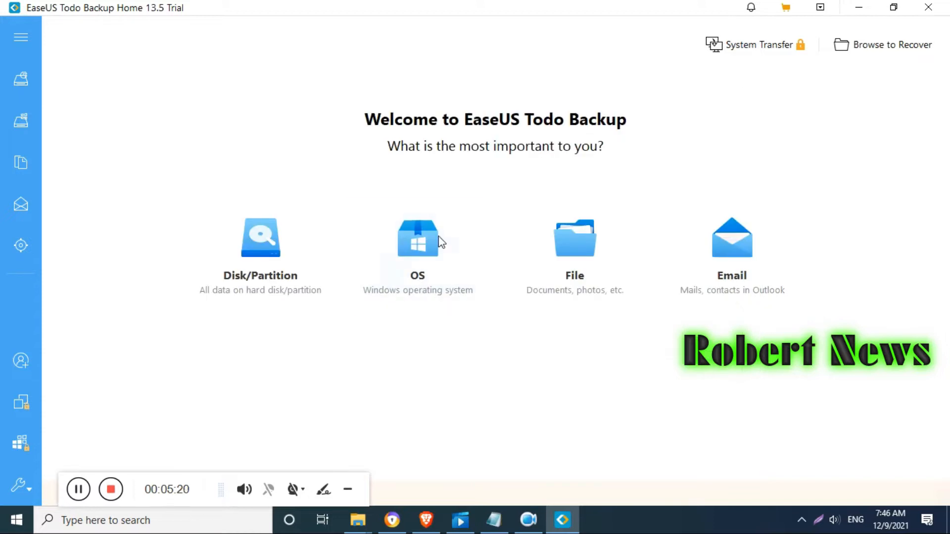
{"action": "left_click", "coordinate": [417, 239]}
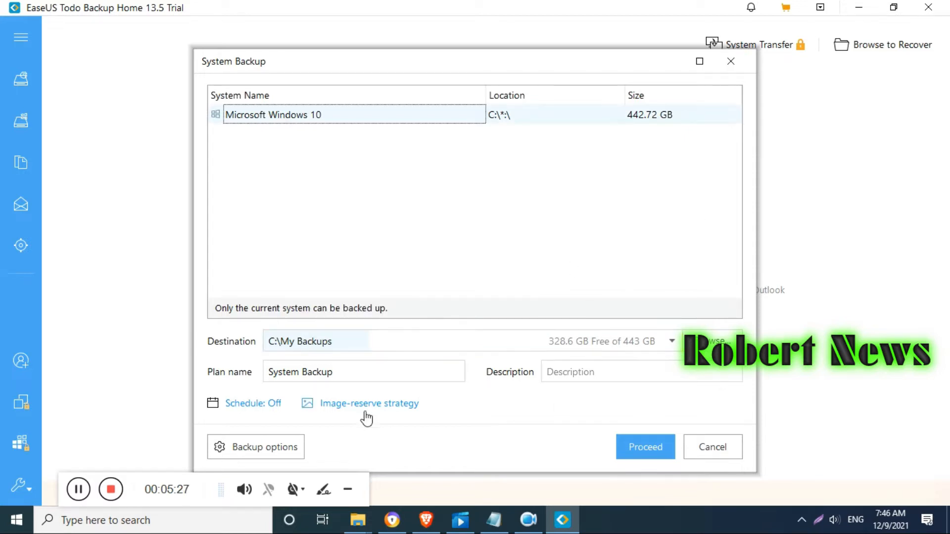
{"action": "left_click", "coordinate": [252, 404]}
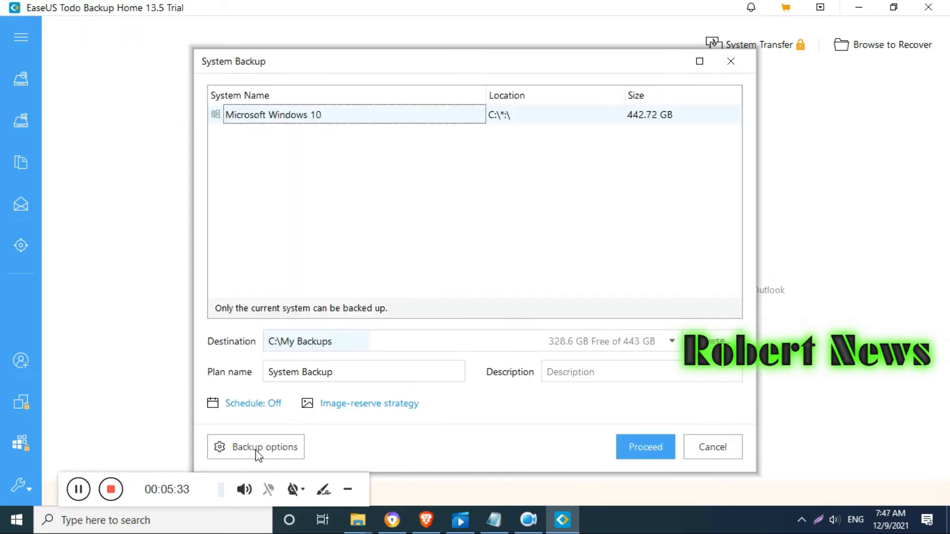
{"action": "left_click", "coordinate": [369, 403]}
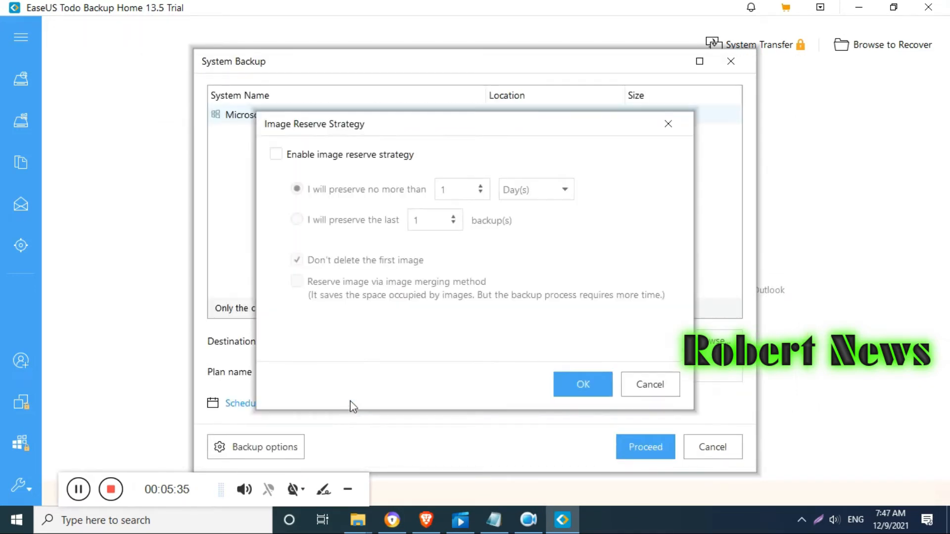
{"action": "left_click", "coordinate": [650, 384]}
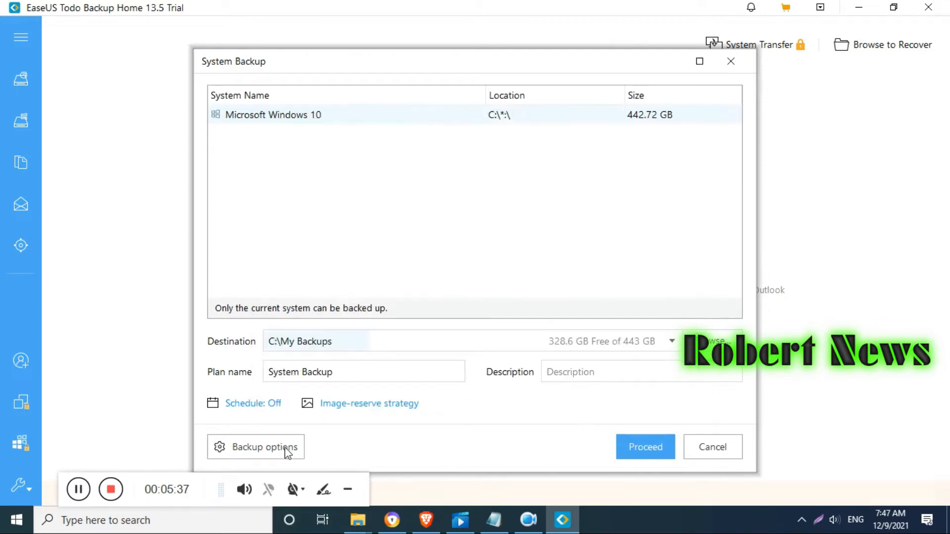
Step: Browse the encryption, performance and custom command backup options, then abandon the system backup
{"action": "left_click", "coordinate": [256, 447]}
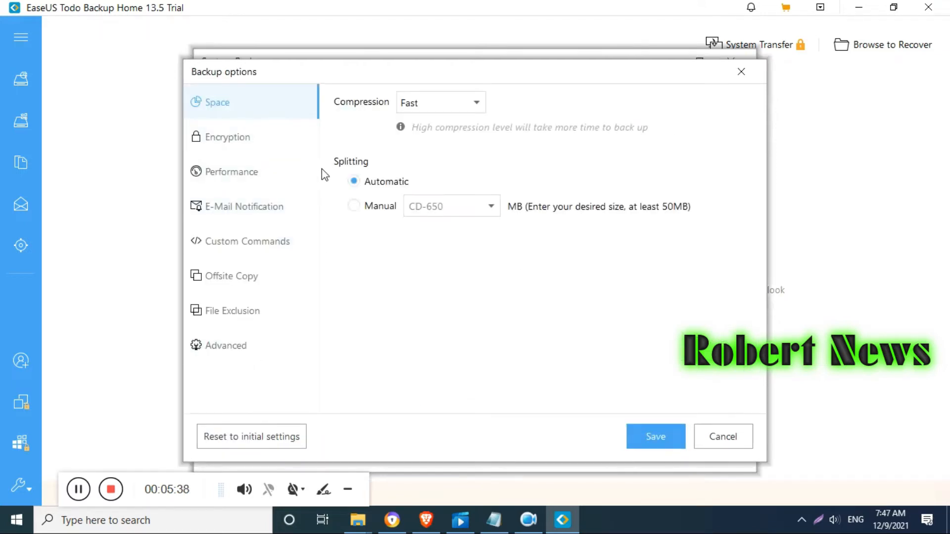
{"action": "left_click", "coordinate": [227, 137]}
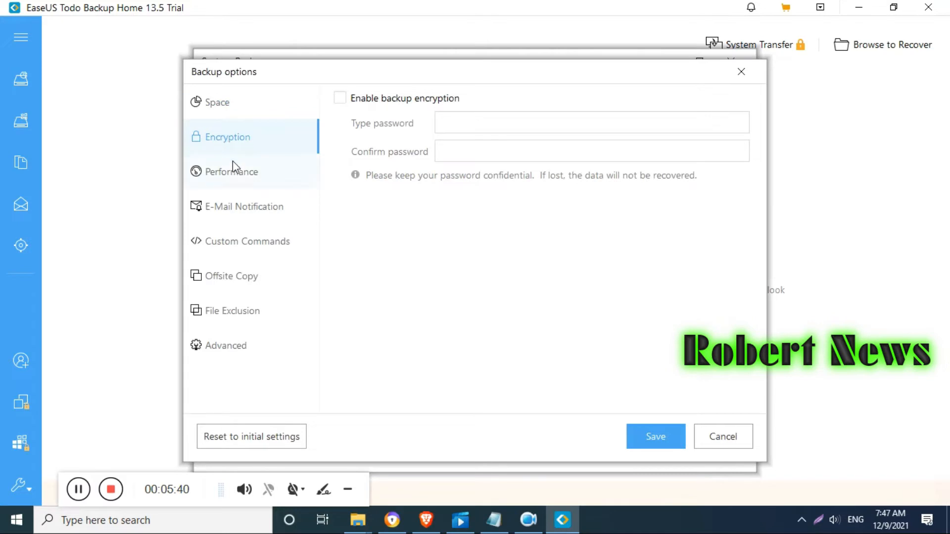
{"action": "left_click", "coordinate": [231, 172]}
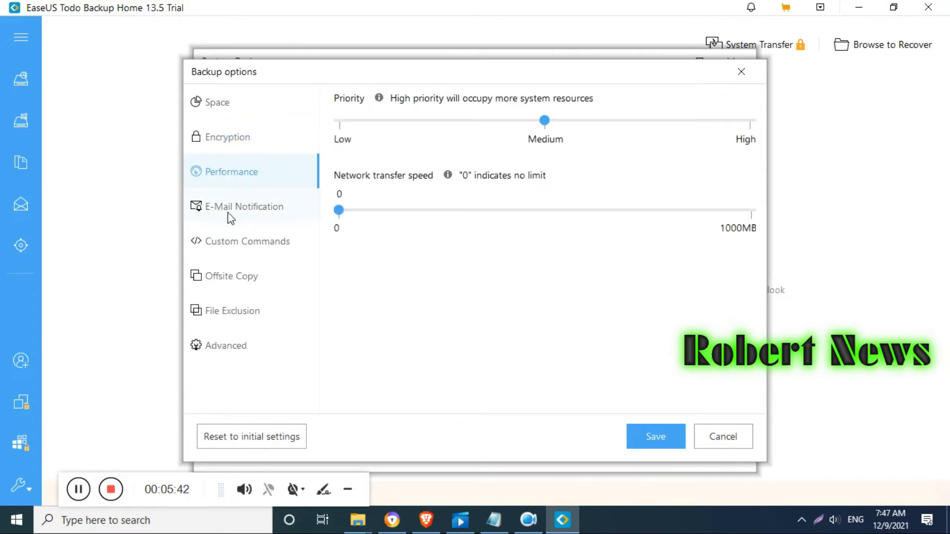
{"action": "left_click", "coordinate": [247, 241]}
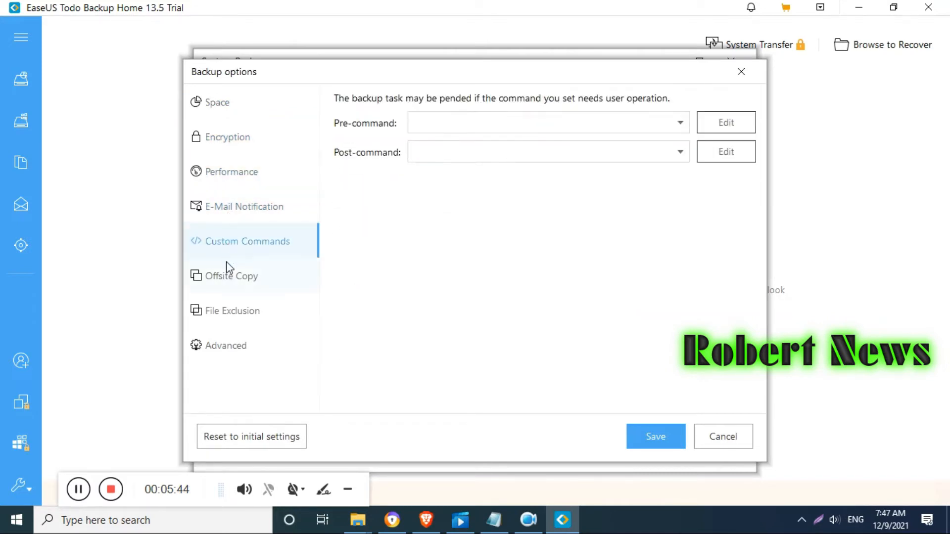
{"action": "left_click", "coordinate": [232, 311]}
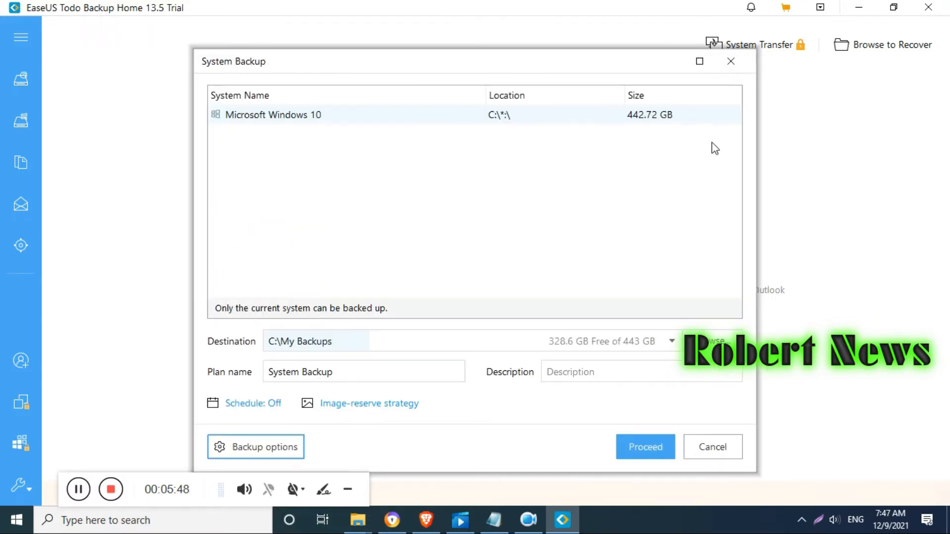
{"action": "left_click", "coordinate": [713, 447]}
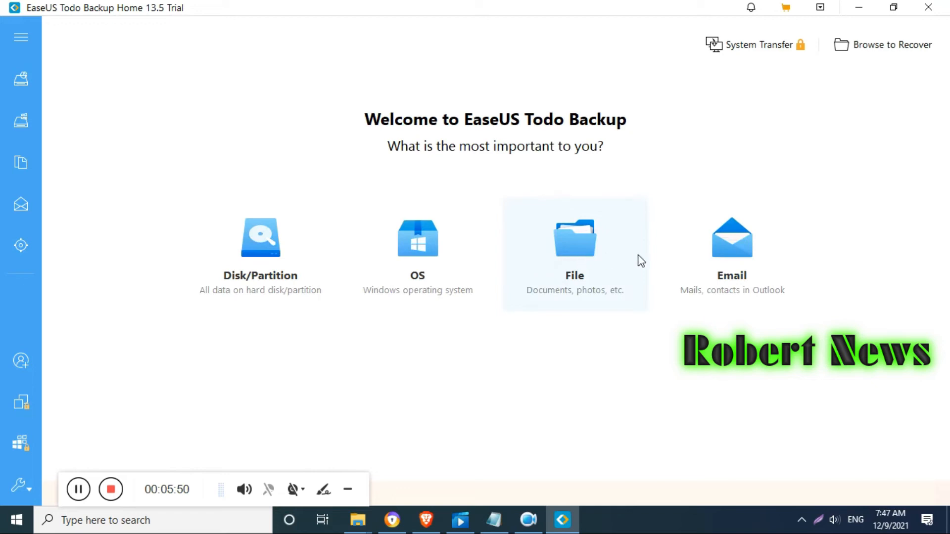
{"action": "mouse_move", "coordinate": [731, 255]}
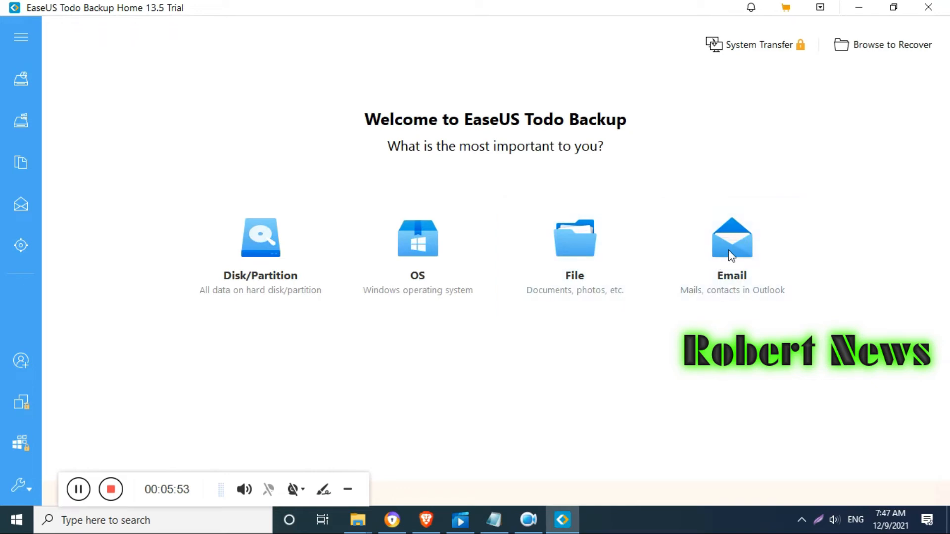
Step: Attempt a file backup of the Lightshot folder and dismiss the backup directory error
{"action": "left_click", "coordinate": [731, 240]}
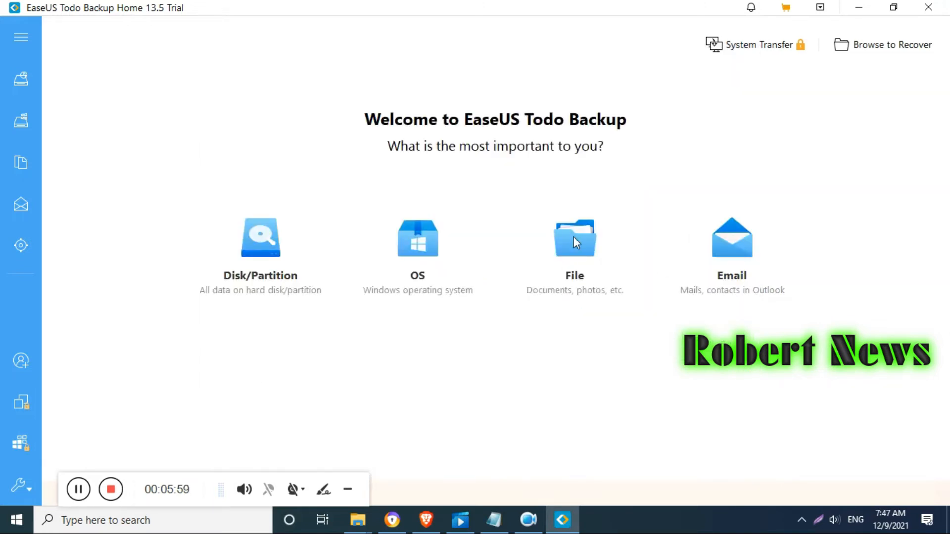
{"action": "left_click", "coordinate": [574, 238]}
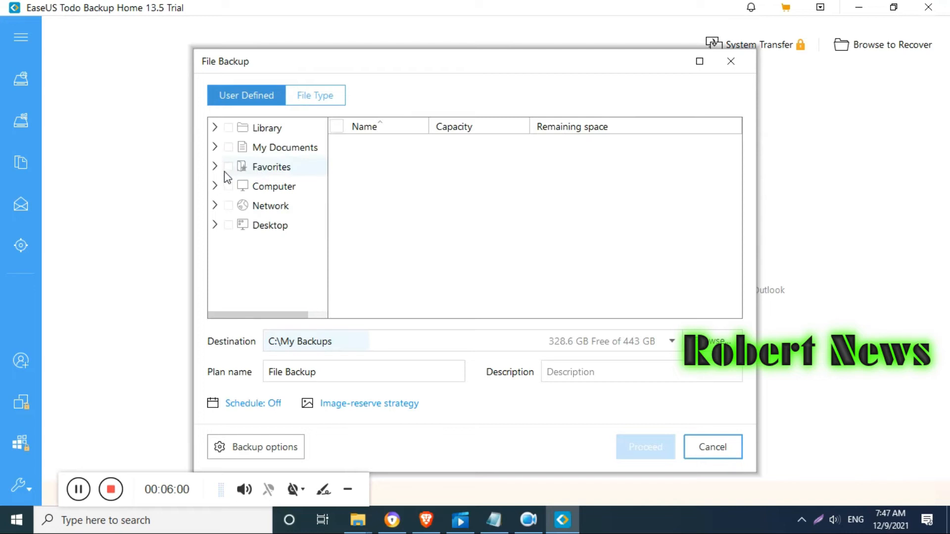
{"action": "left_click", "coordinate": [216, 186]}
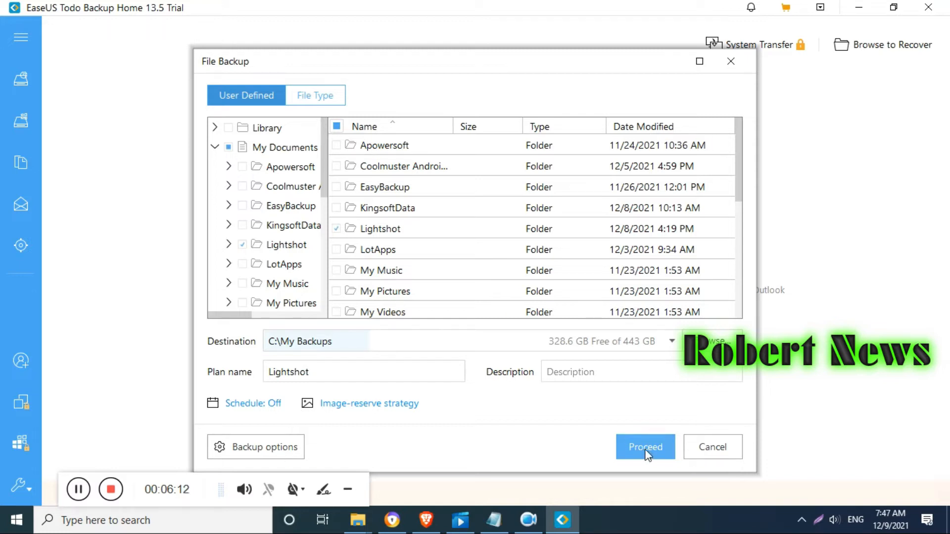
{"action": "left_click", "coordinate": [646, 447]}
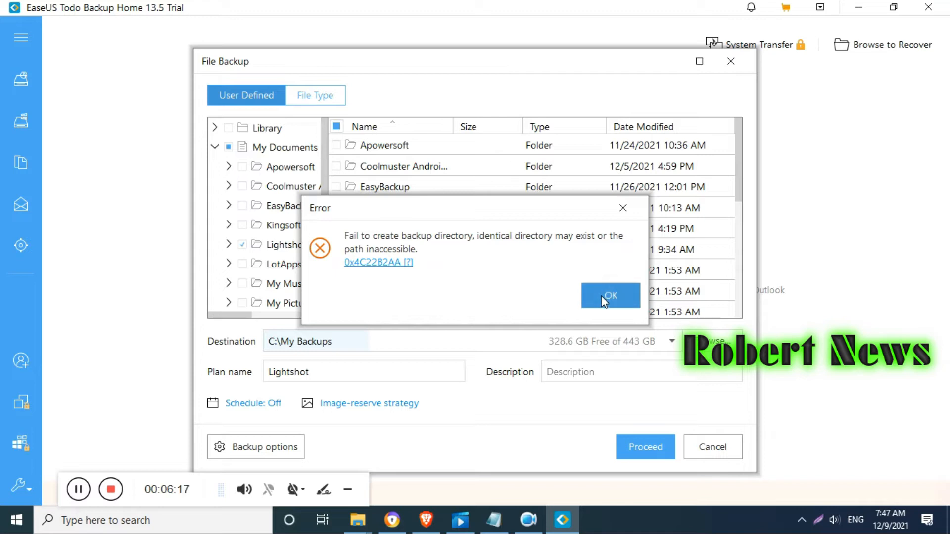
{"action": "left_click", "coordinate": [611, 296]}
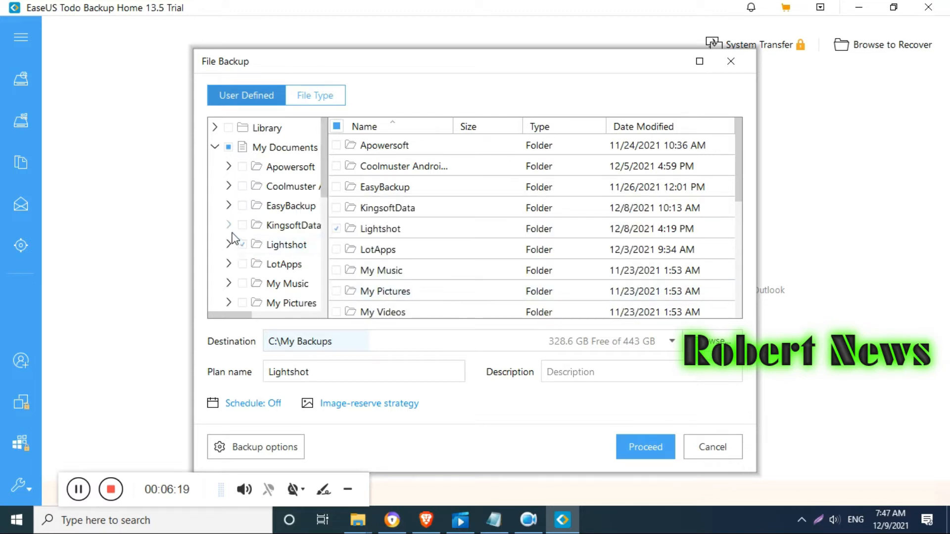
Step: Select the KingsoftData folder and run the KingsoftData backup plan
{"action": "left_click", "coordinate": [293, 225]}
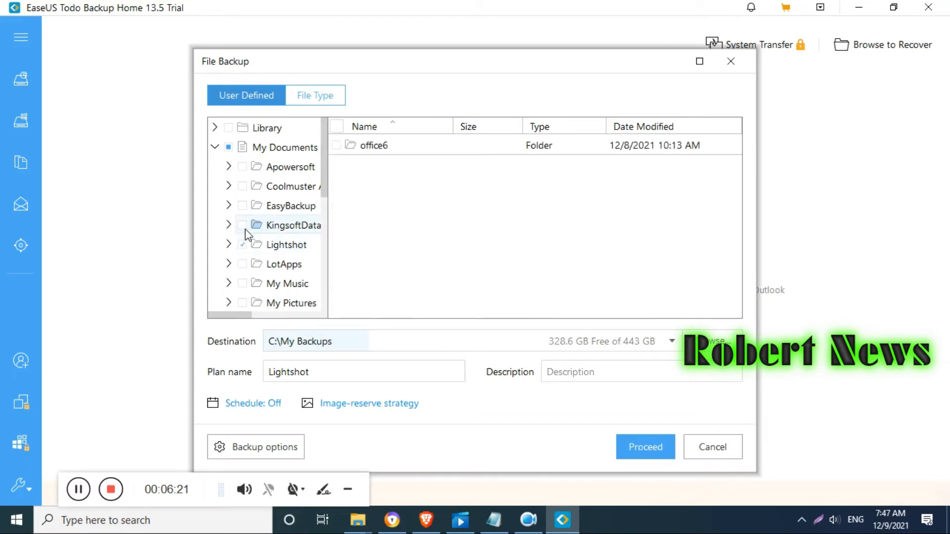
{"action": "left_click", "coordinate": [243, 225]}
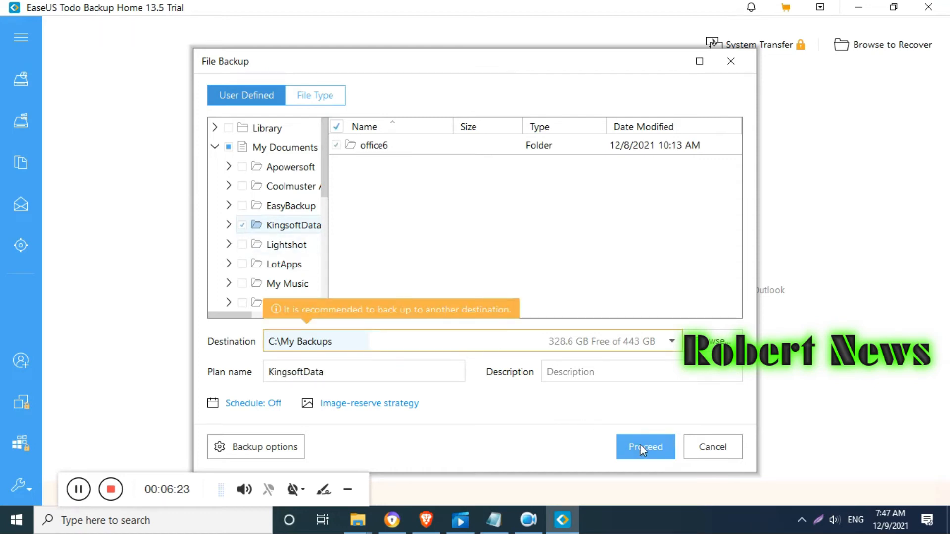
{"action": "mouse_move", "coordinate": [638, 419]}
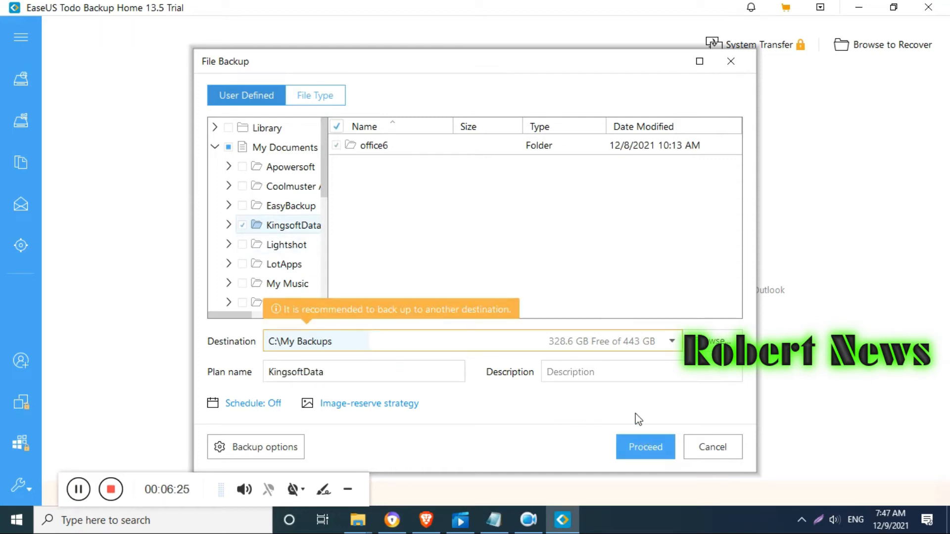
{"action": "left_click", "coordinate": [645, 447]}
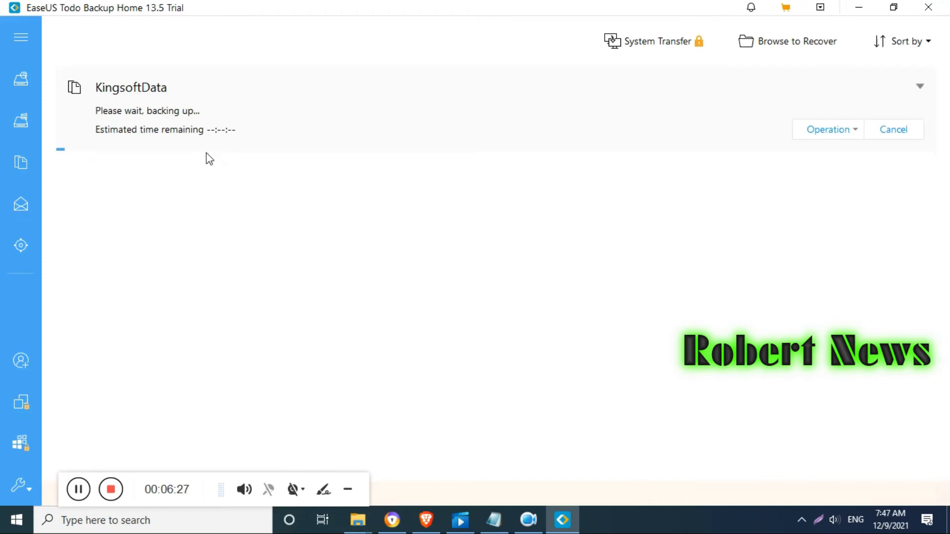
{"action": "mouse_move", "coordinate": [864, 150]}
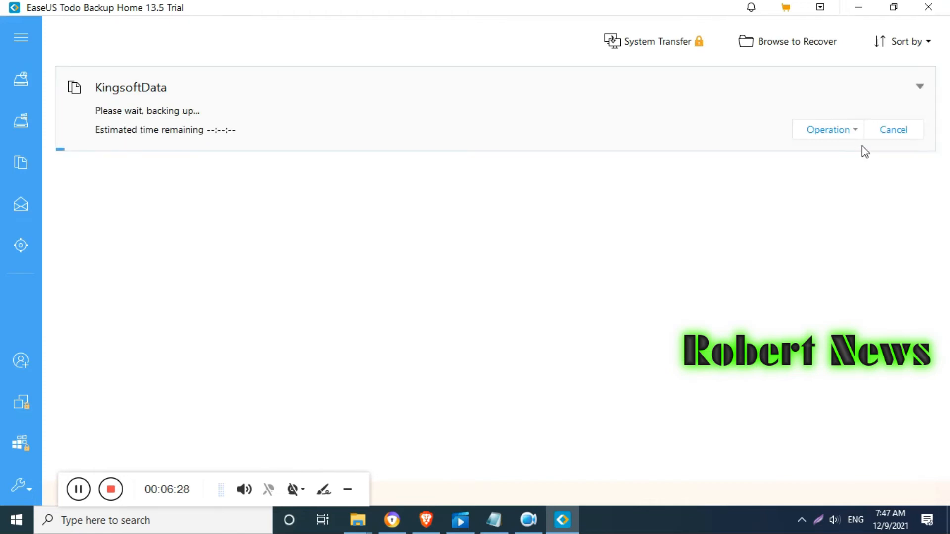
Step: View the Shut Down/Hibernate/Sleep/Do Nothing after-backup options while KingsoftData finishes
{"action": "left_click", "coordinate": [829, 130]}
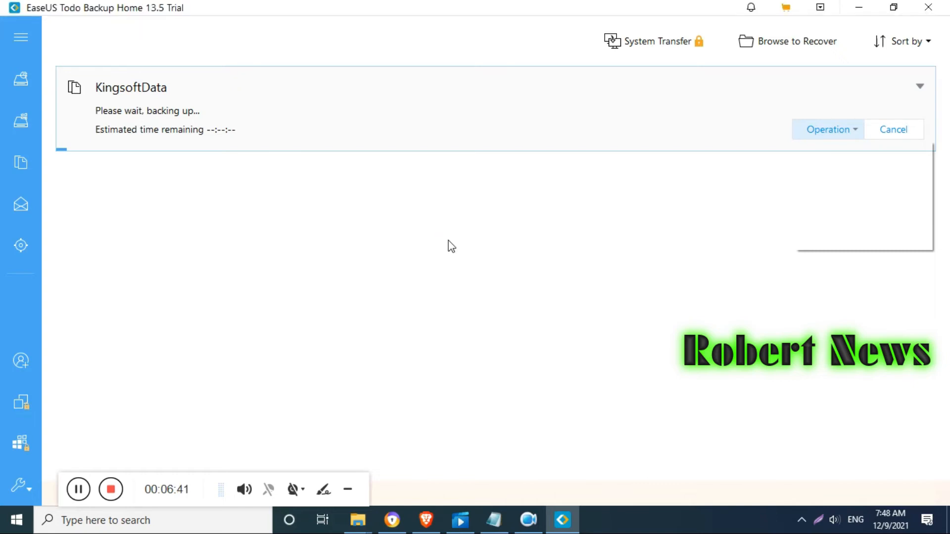
{"action": "left_click", "coordinate": [827, 130]}
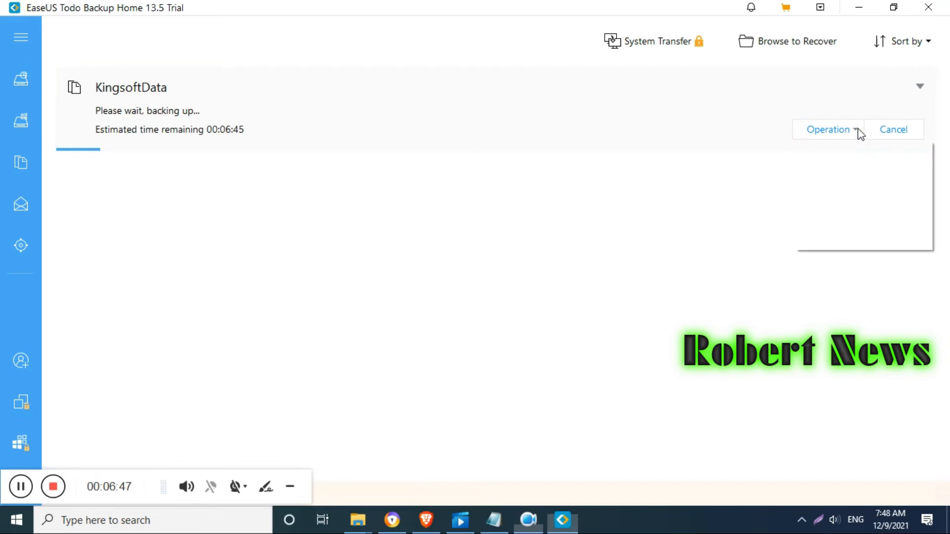
{"action": "left_click", "coordinate": [828, 129]}
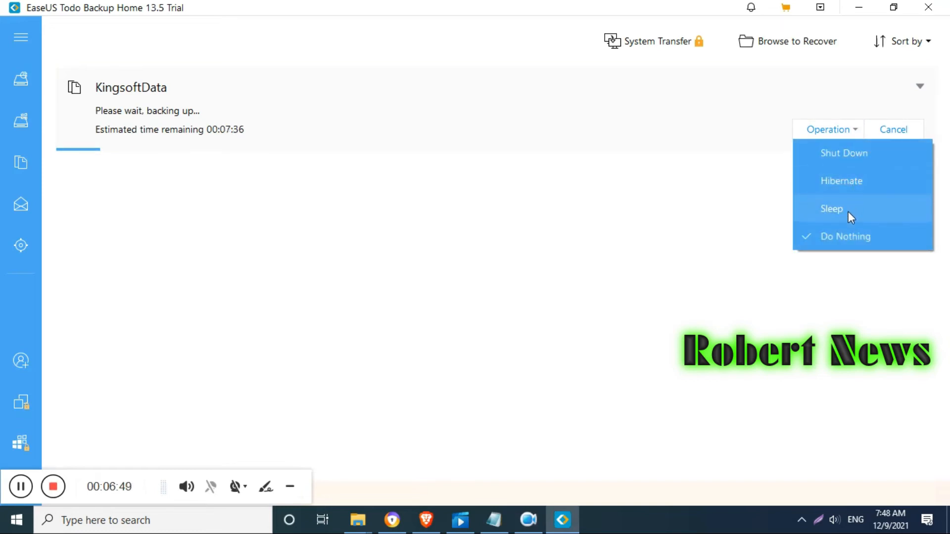
{"action": "left_click", "coordinate": [378, 114]}
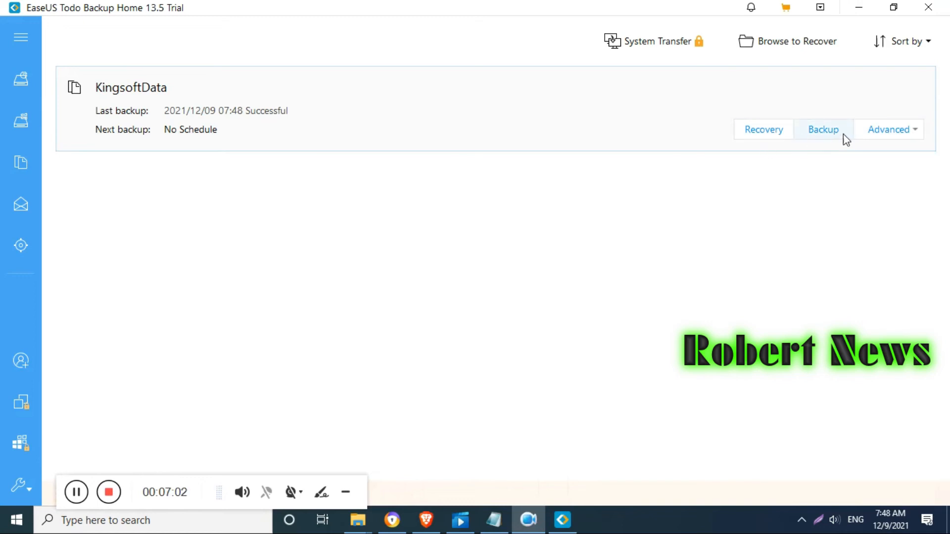
Step: Tour the KingsoftData plan's Advanced menu, the Tools list and Sort by choices, then collapse the sidebar
{"action": "left_click", "coordinate": [888, 130]}
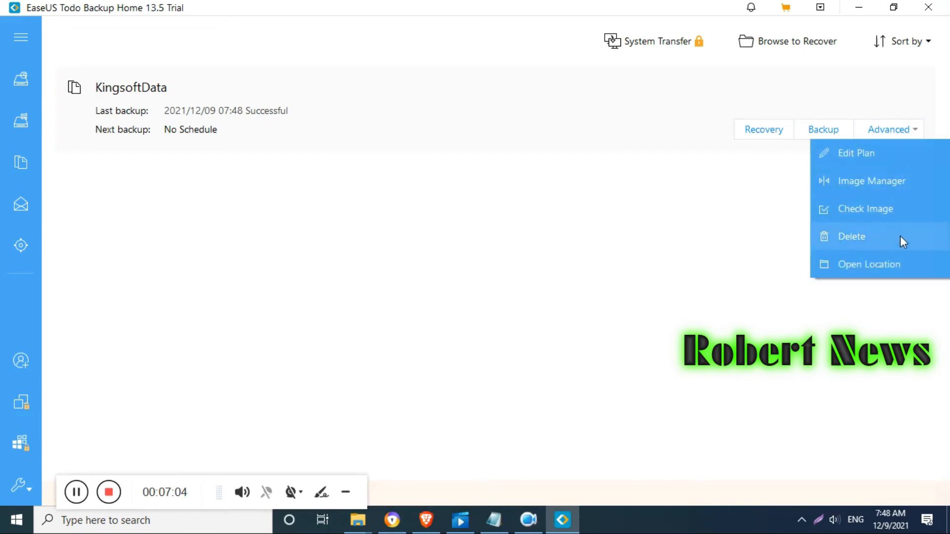
{"action": "mouse_move", "coordinate": [789, 142]}
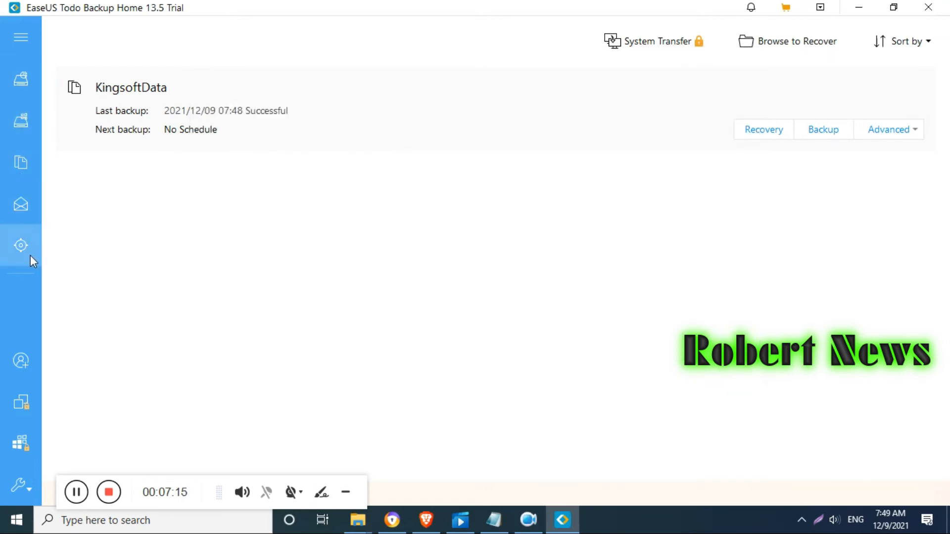
{"action": "left_click", "coordinate": [19, 245]}
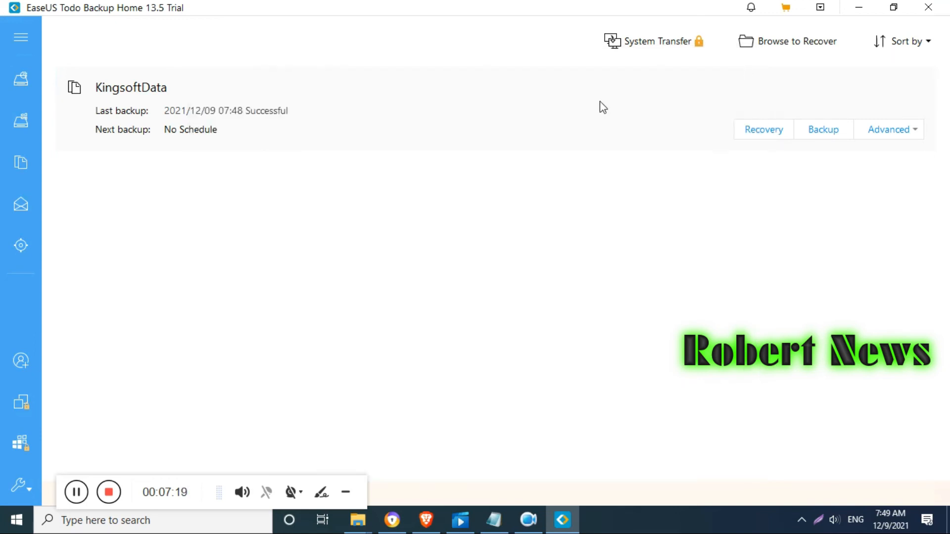
{"action": "left_click", "coordinate": [19, 493]}
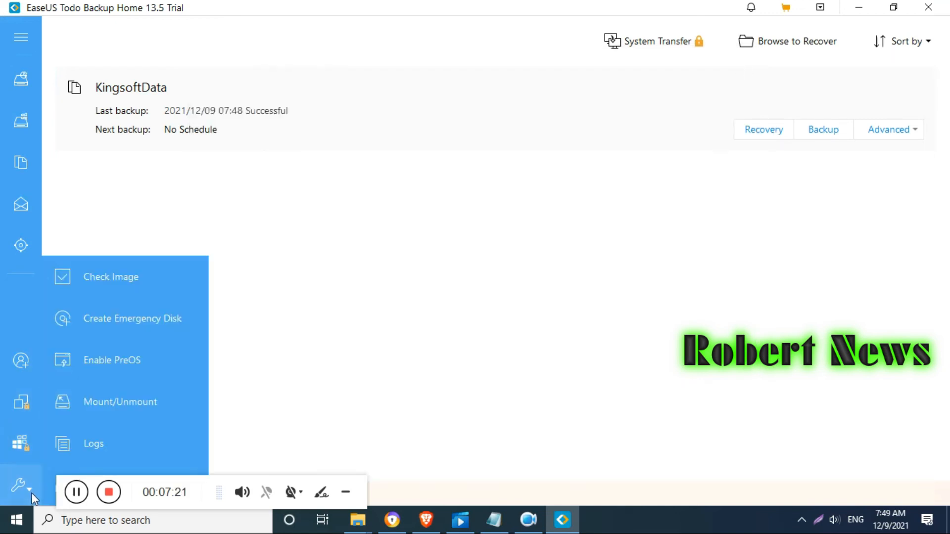
{"action": "mouse_move", "coordinate": [120, 179]}
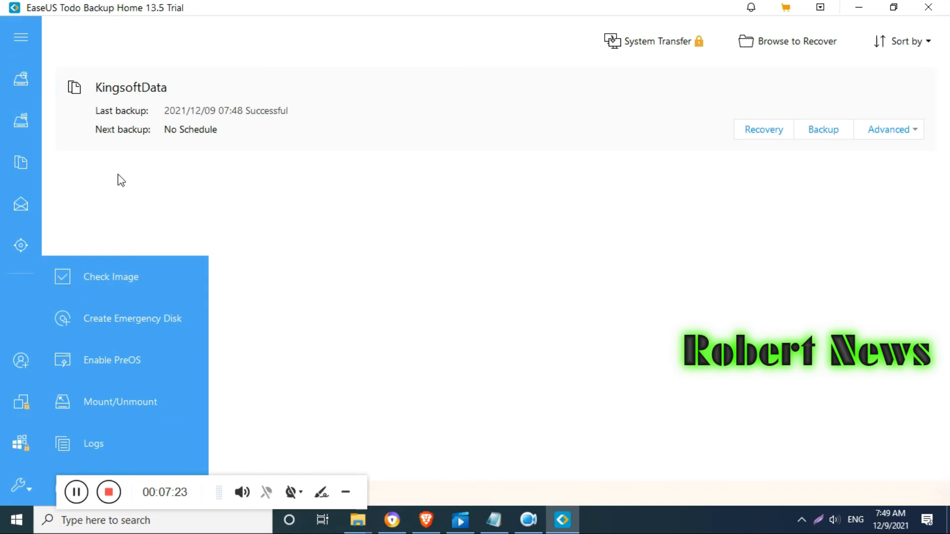
{"action": "left_click", "coordinate": [20, 37]}
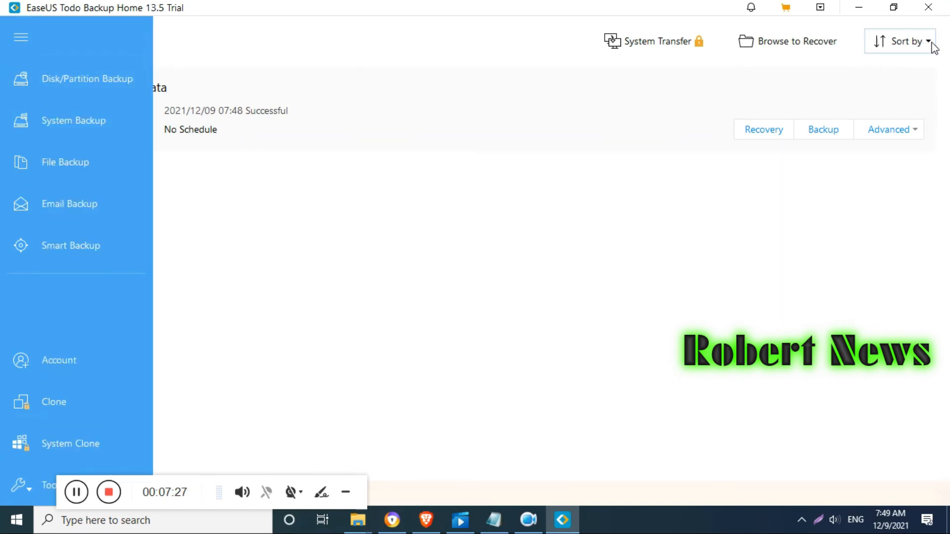
{"action": "left_click", "coordinate": [906, 42]}
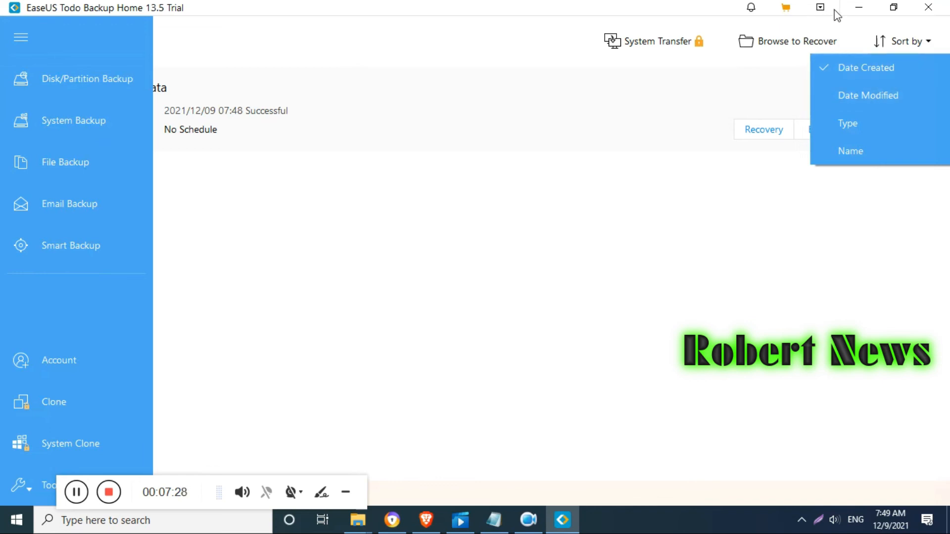
{"action": "mouse_move", "coordinate": [57, 77]}
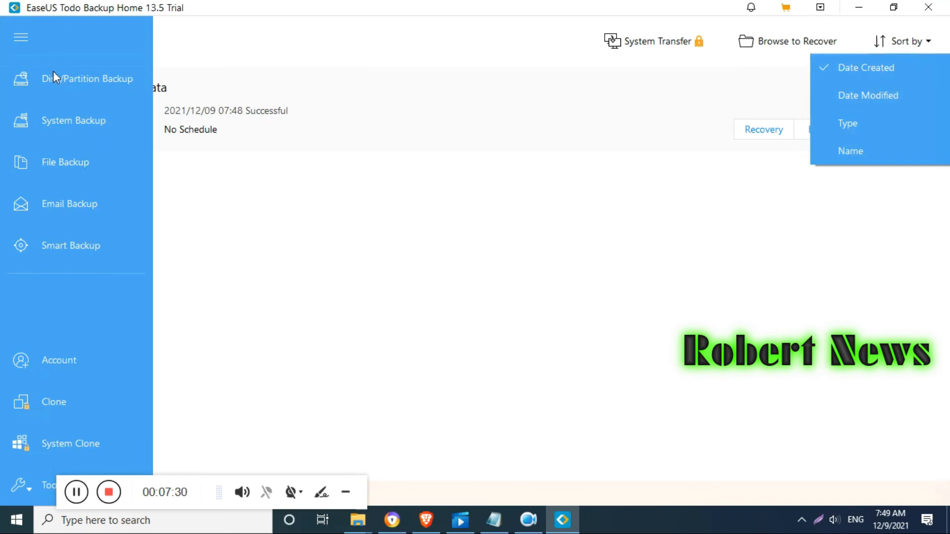
{"action": "left_click", "coordinate": [21, 40]}
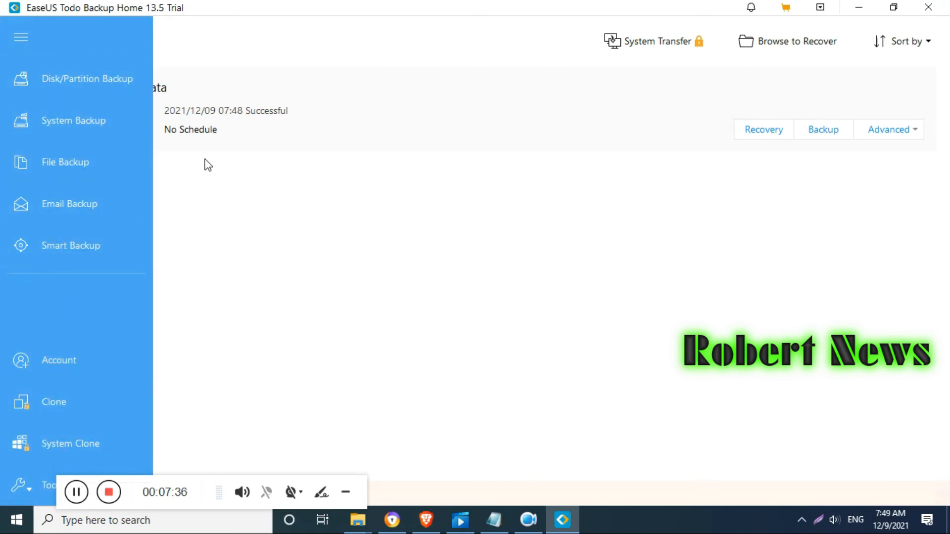
{"action": "left_click", "coordinate": [888, 129]}
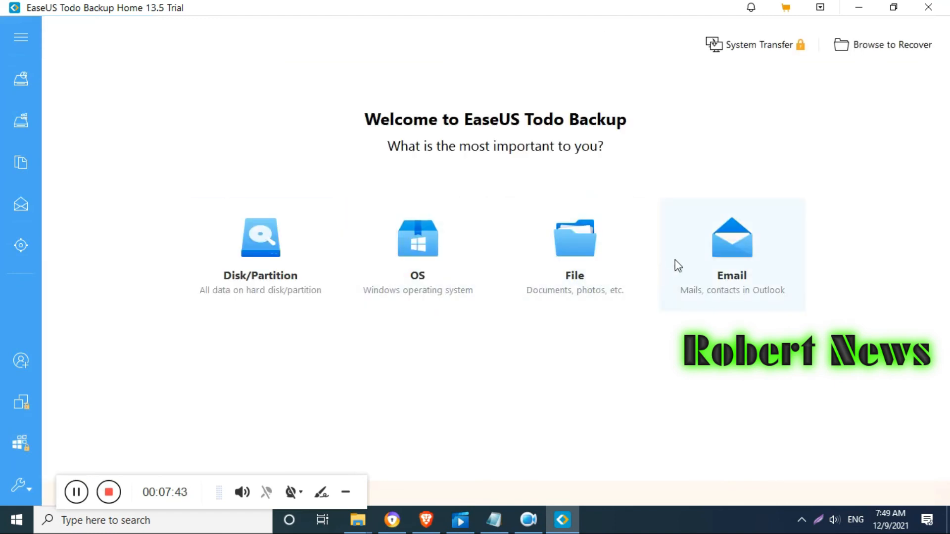
{"action": "mouse_move", "coordinate": [556, 220]}
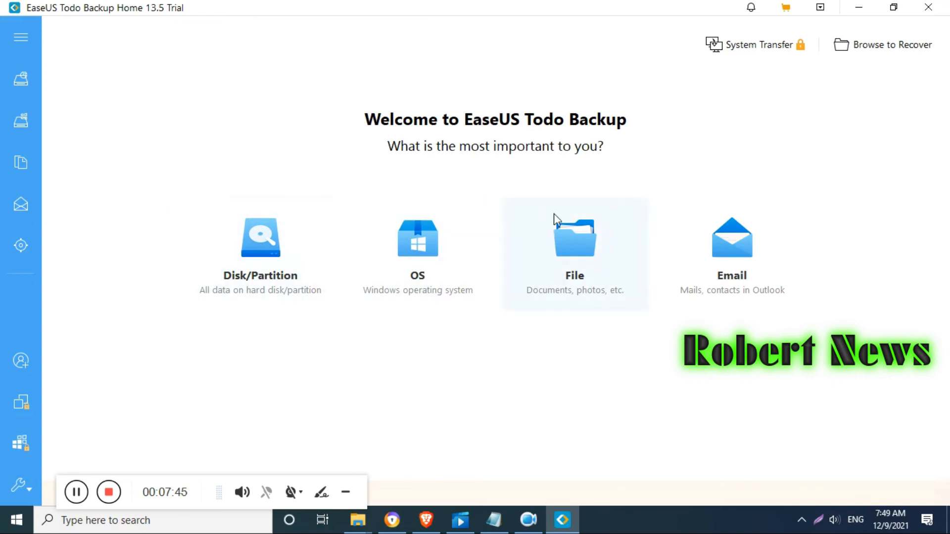
{"action": "mouse_move", "coordinate": [725, 163]}
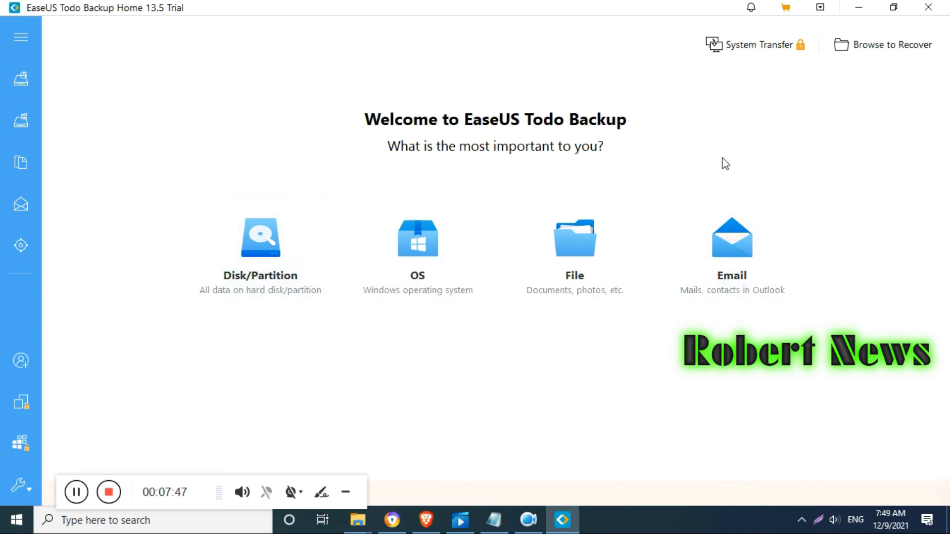
Step: Open System Transfer, then open Browse to Recover to list recovery sources
{"action": "left_click", "coordinate": [755, 44]}
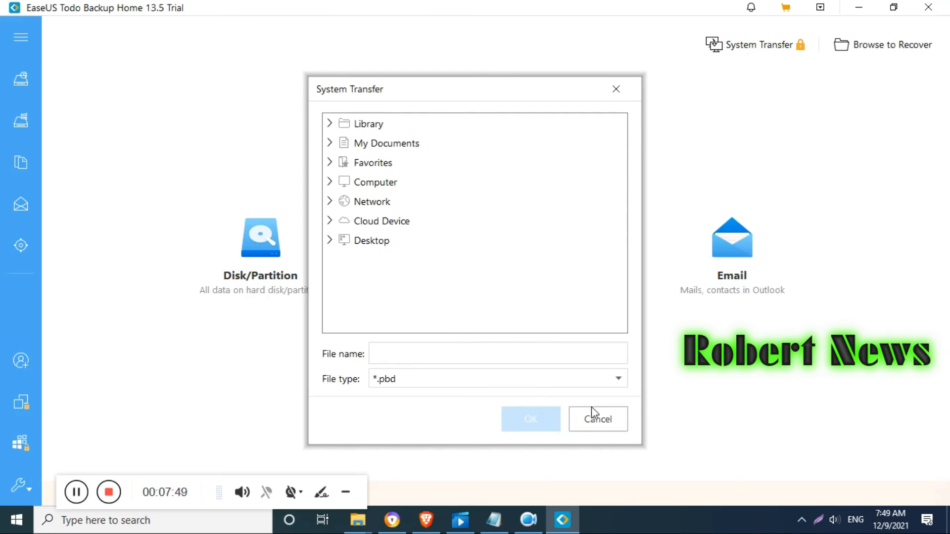
{"action": "left_click", "coordinate": [891, 44]}
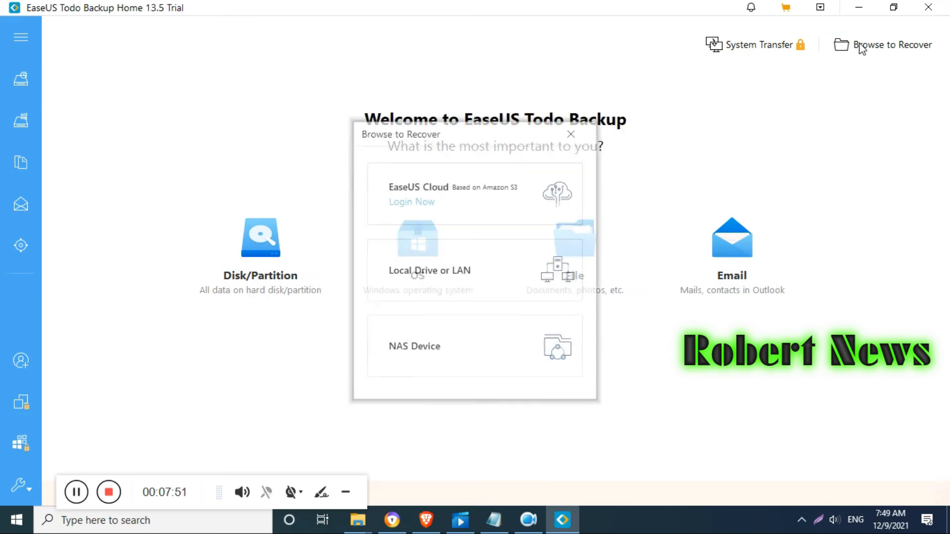